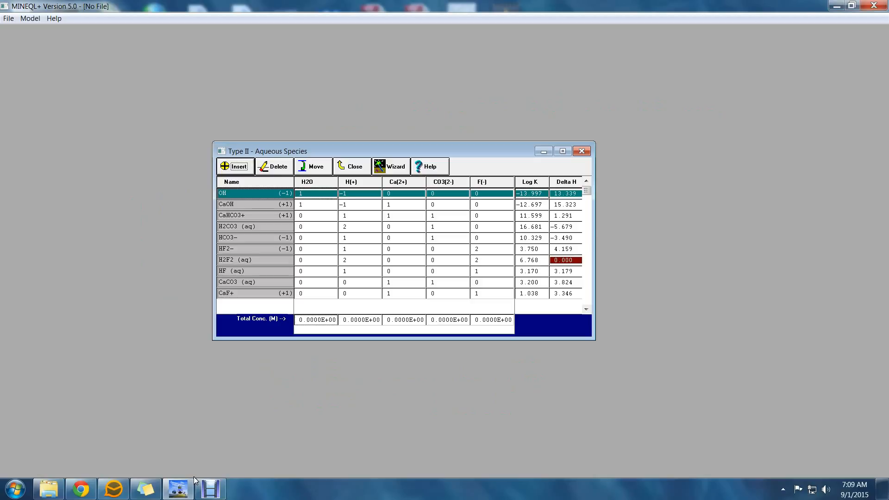
pyautogui.click(255, 238)
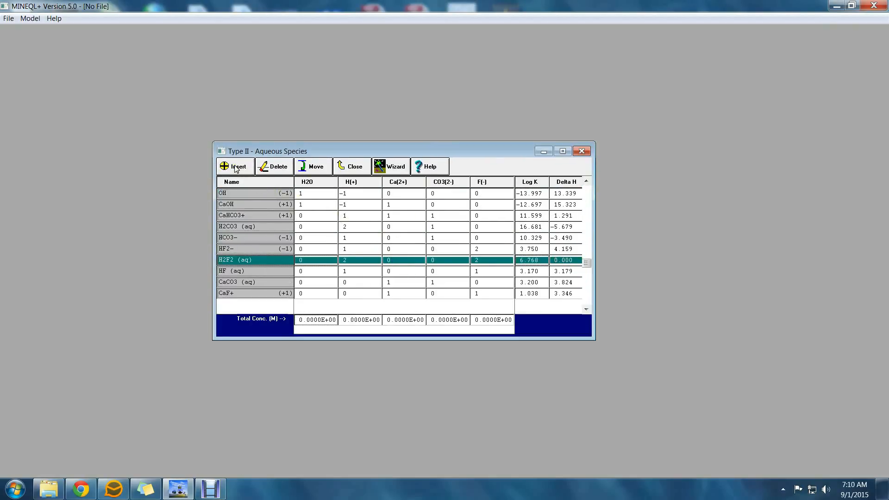
pyautogui.click(234, 165)
pyautogui.write('CaOHF')
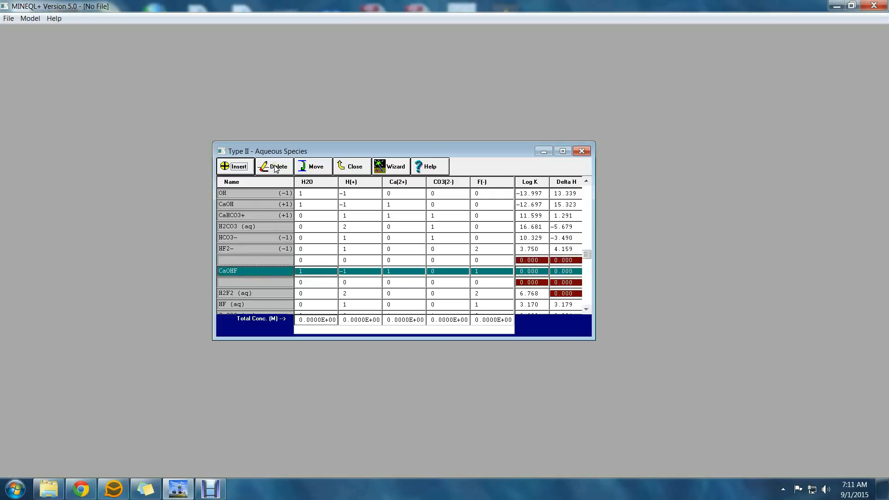
pyautogui.click(277, 166)
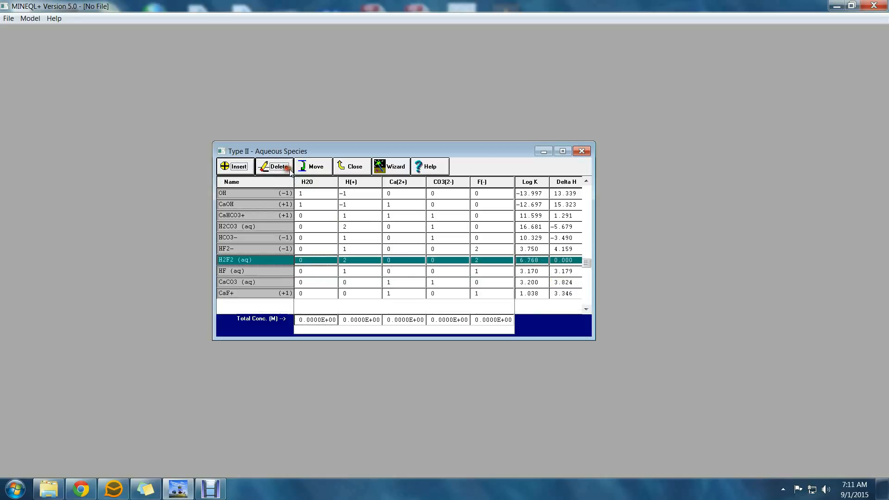
pyautogui.click(312, 165)
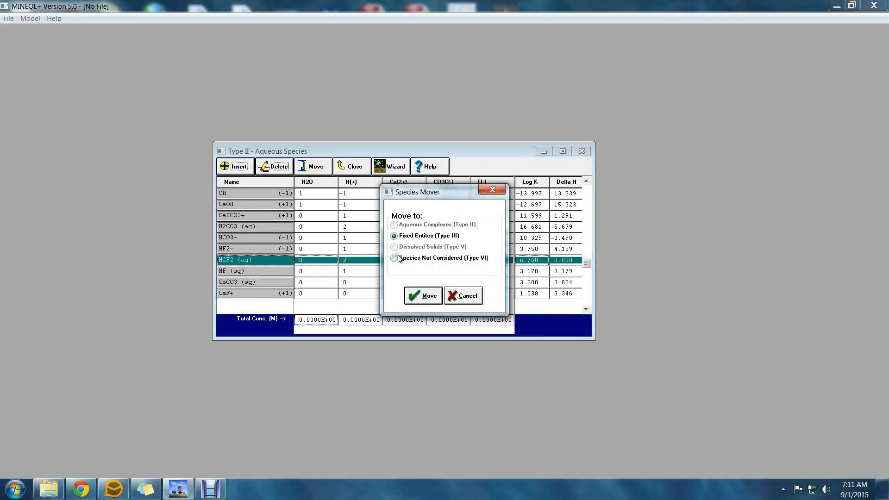
pyautogui.click(462, 296)
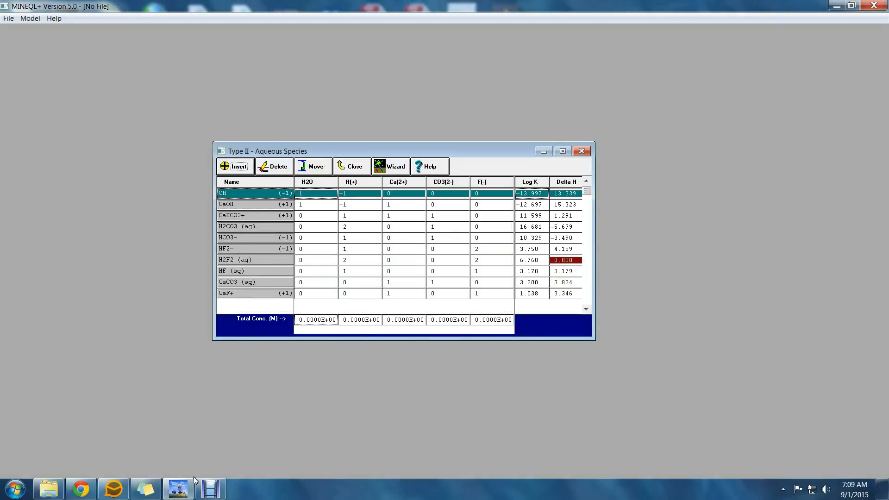